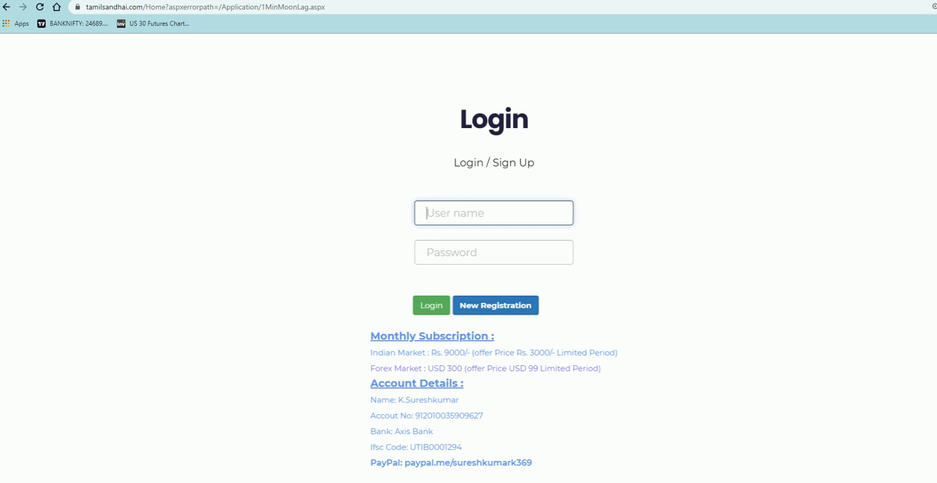
- Log in to MCL Software as user 'arav'
text(arav)
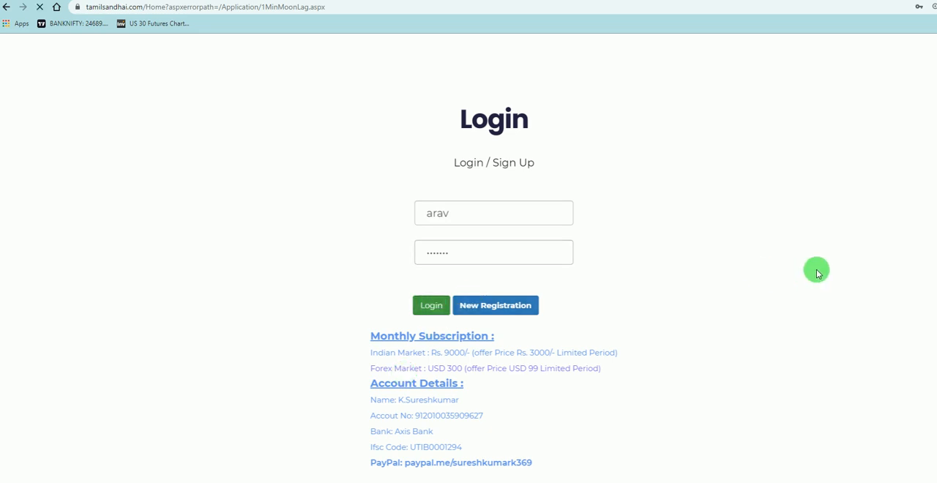
click(430, 305)
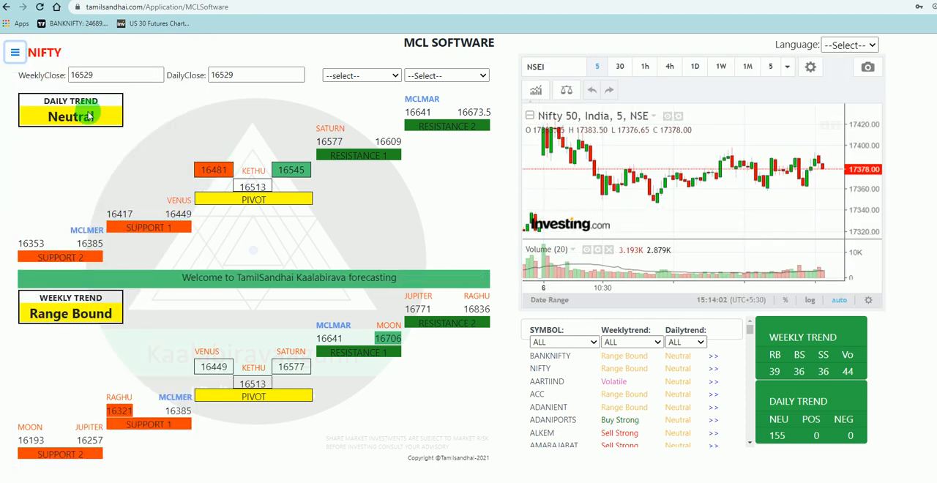
- Switch to the ASTRO page from the hamburger menu and close the side menu
click(14, 52)
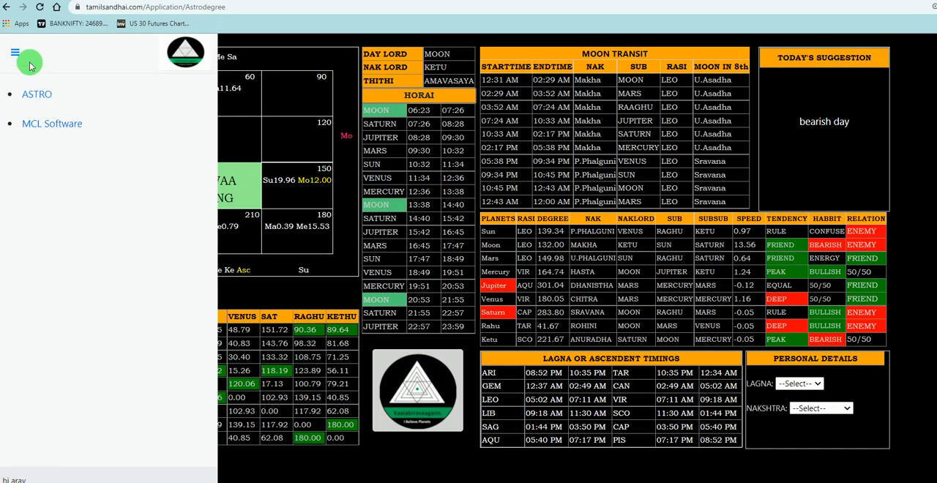
click(15, 52)
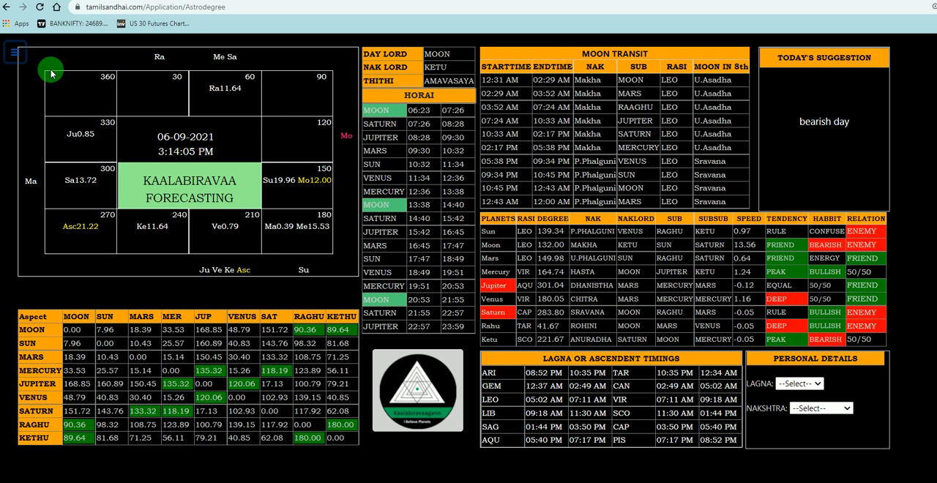
mouse_move(95, 136)
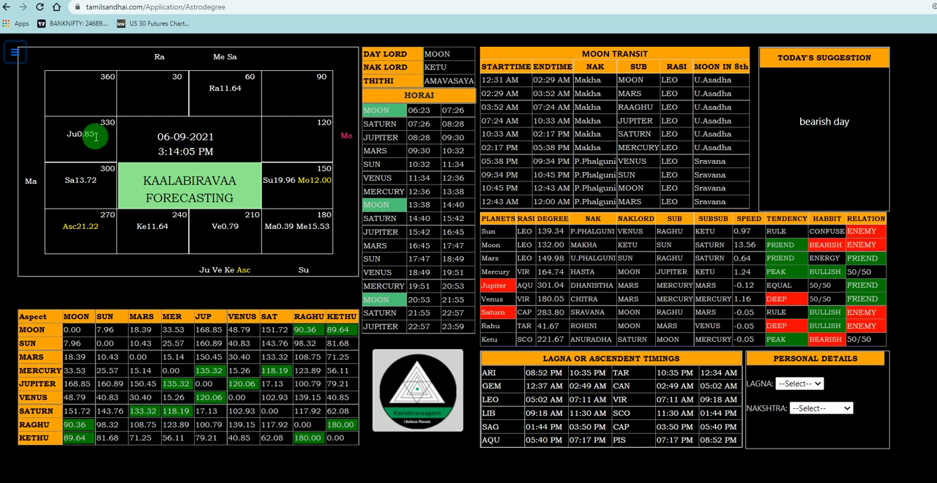
mouse_move(297, 175)
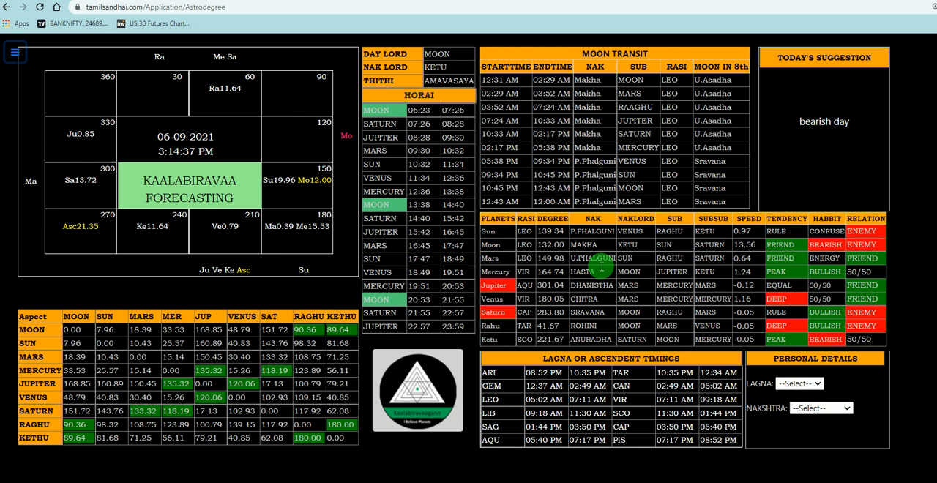
mouse_move(728, 272)
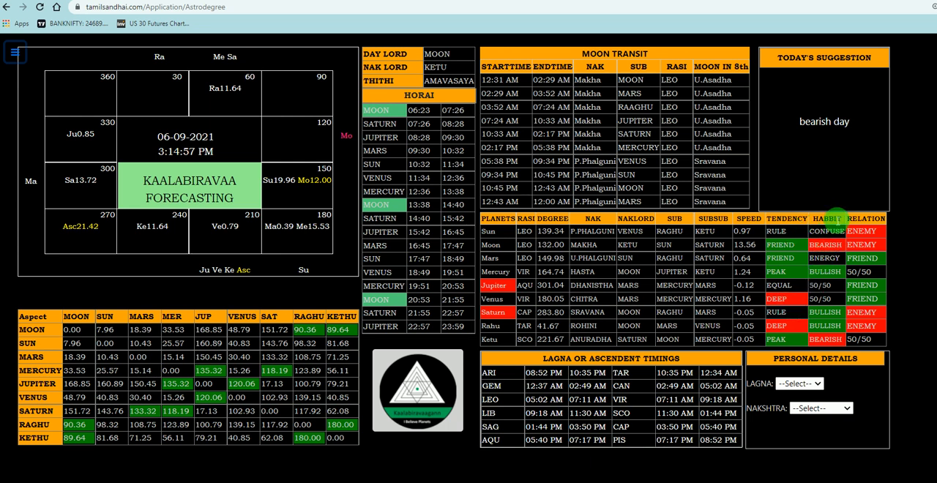
mouse_move(886, 224)
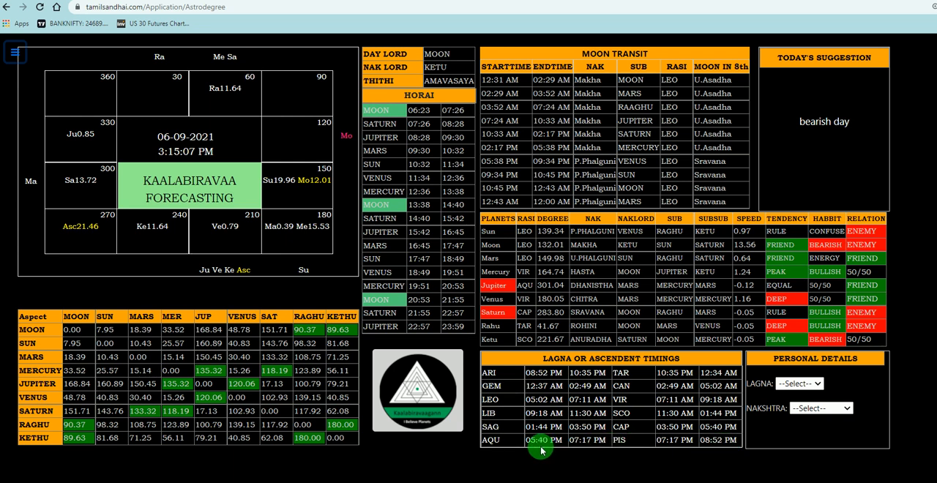
mouse_move(32, 329)
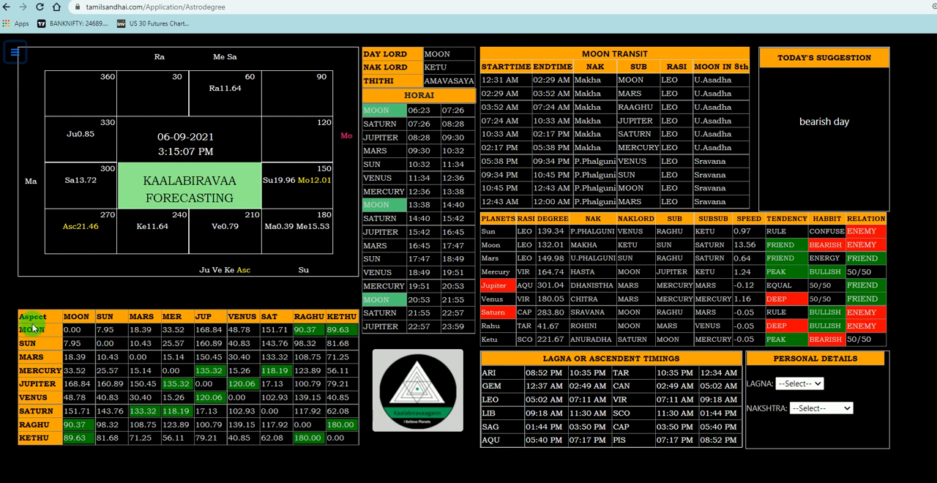
mouse_move(196, 343)
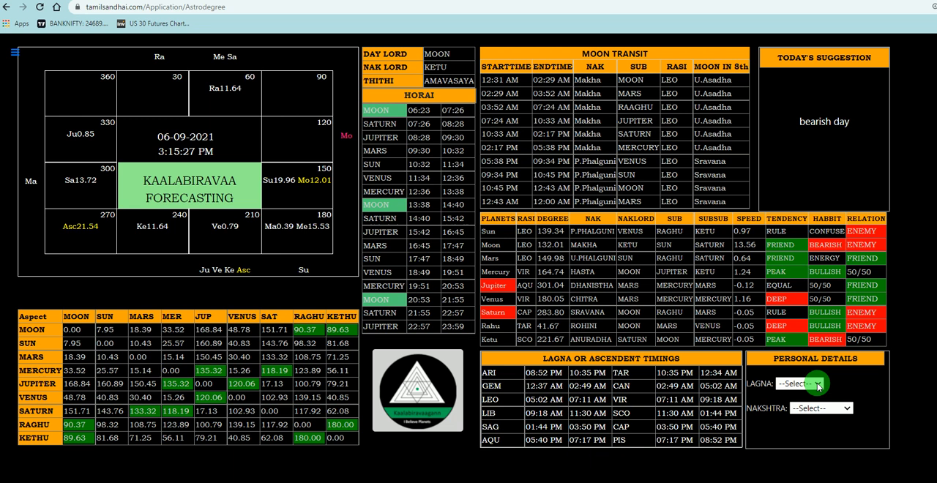
- Choose AQU in the LAGNA dropdown under Personal Details
click(797, 383)
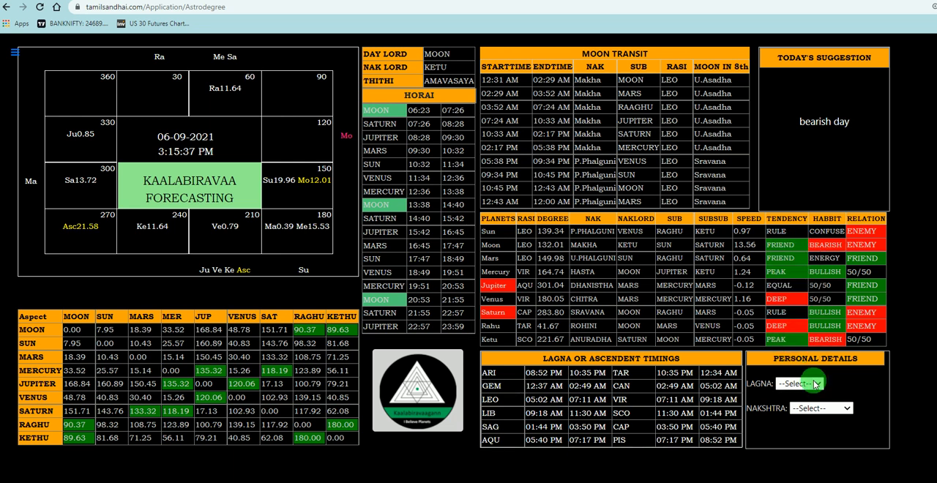
click(798, 383)
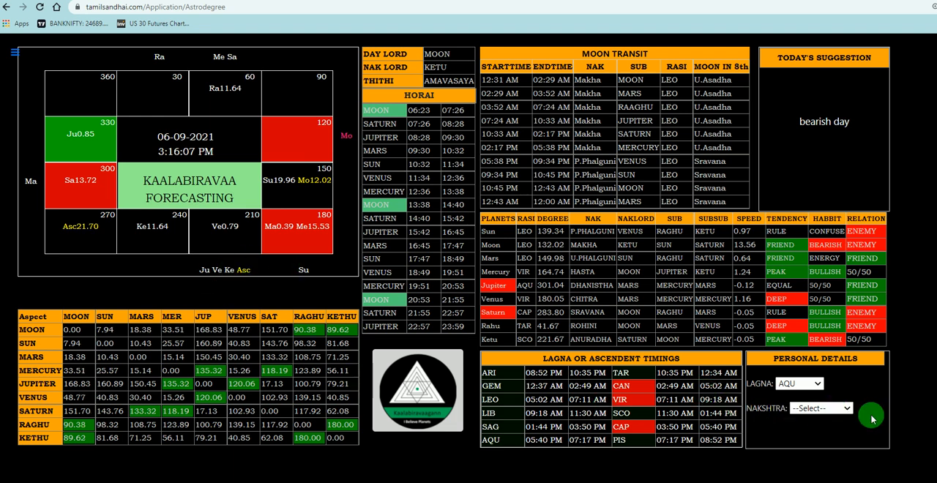
- Pick Makha in the NAKSHTRA dropdown, then change it to U.Asadha
click(820, 407)
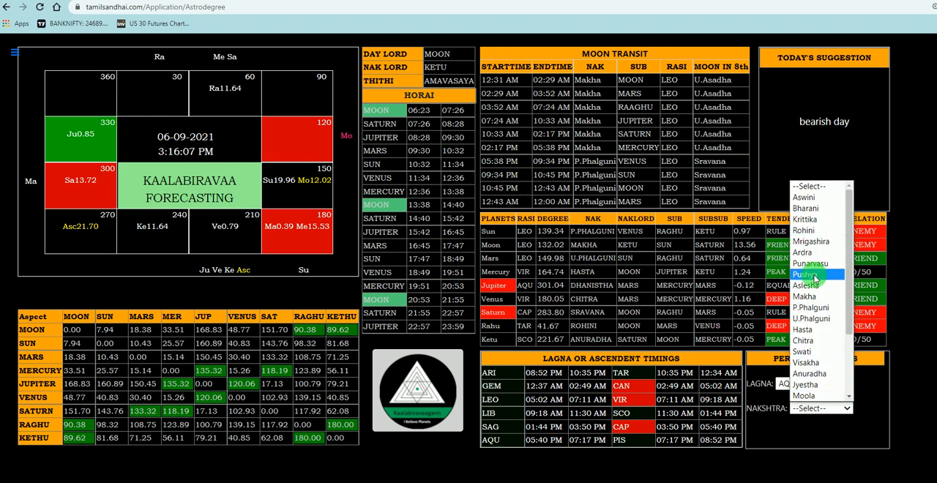
click(805, 274)
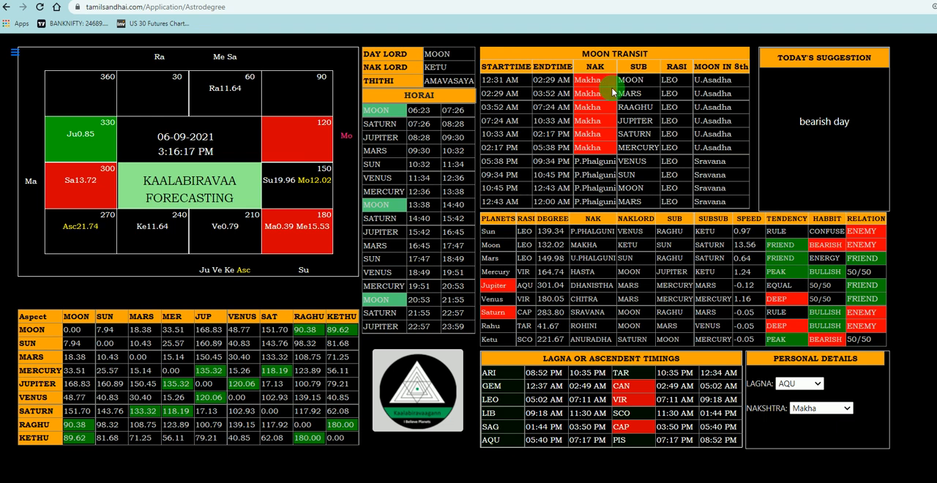
mouse_move(596, 82)
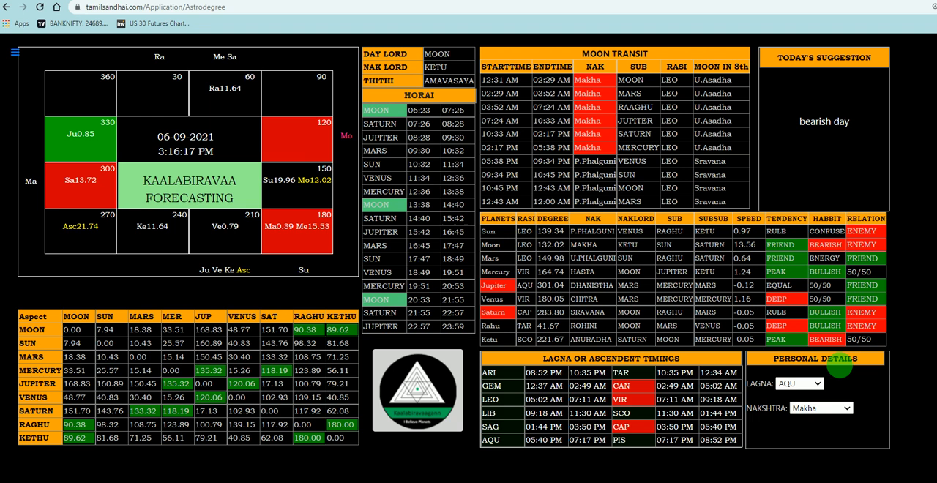
click(846, 407)
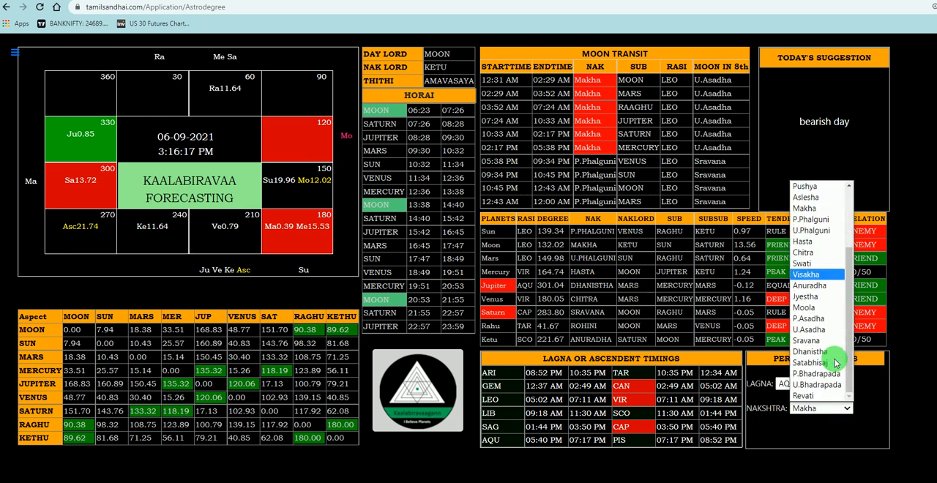
click(808, 284)
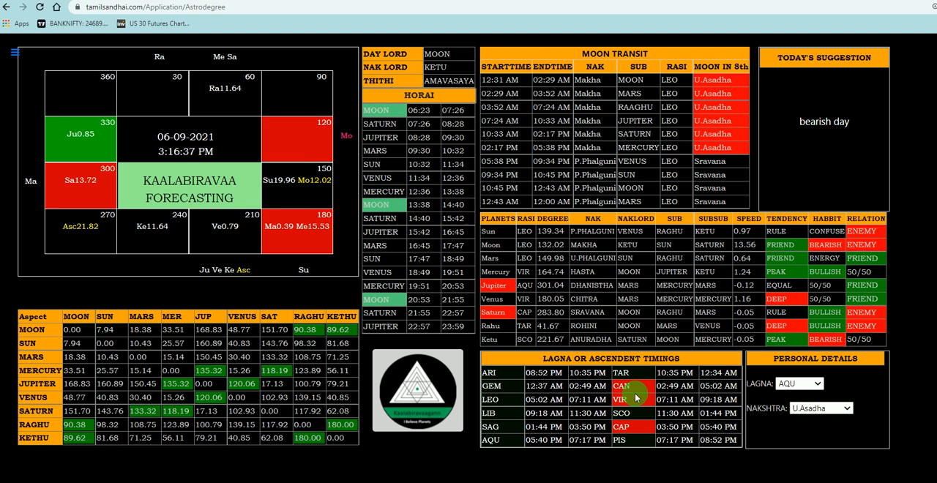
mouse_move(339, 285)
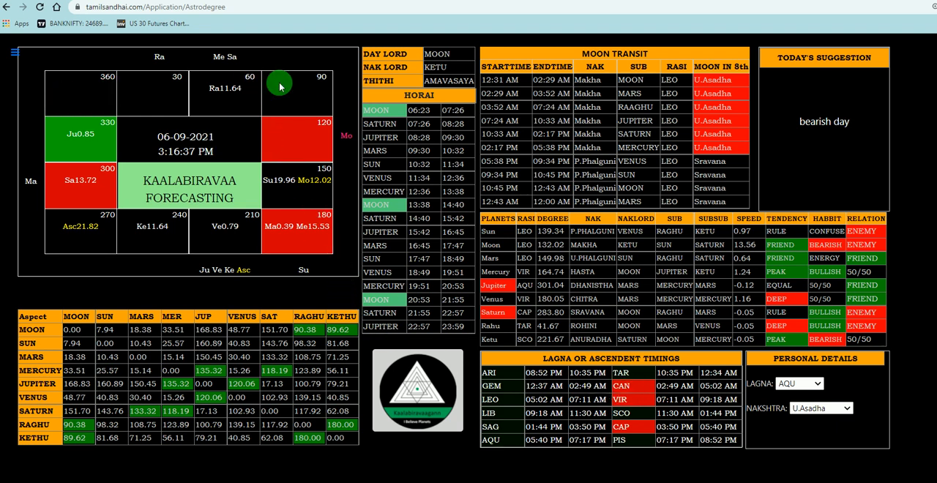
mouse_move(296, 196)
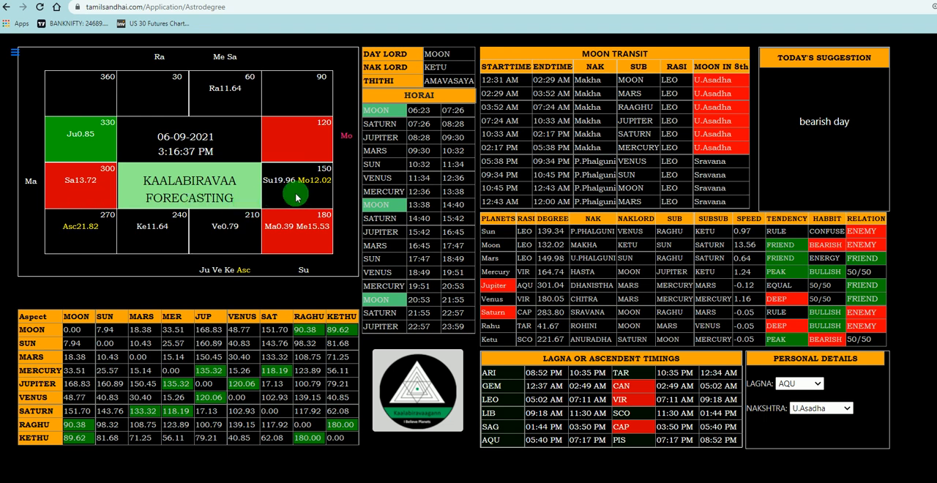
mouse_move(85, 235)
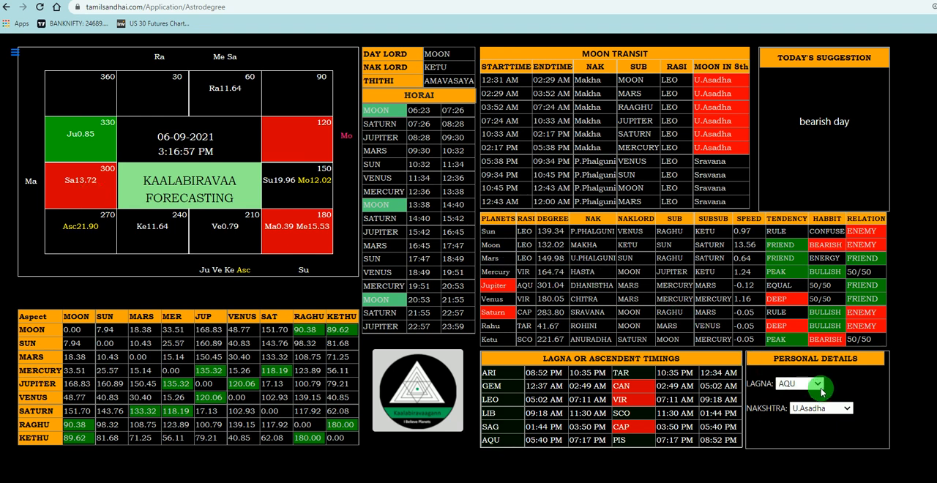
- Switch the LAGNA dropdown from AQU to CAP
click(816, 384)
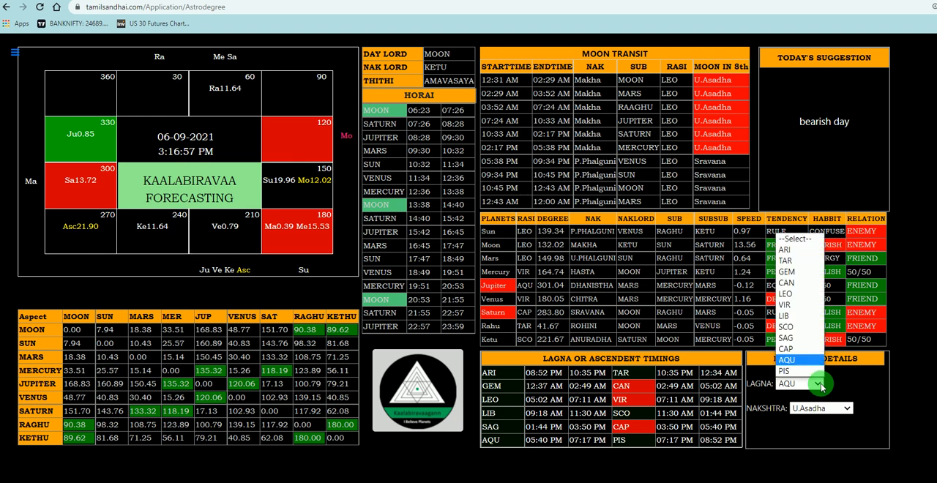
click(787, 349)
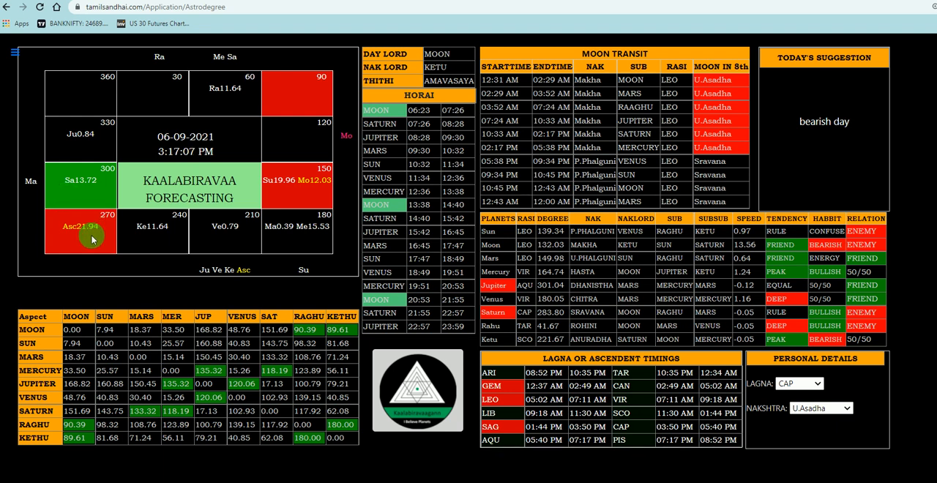
mouse_move(314, 196)
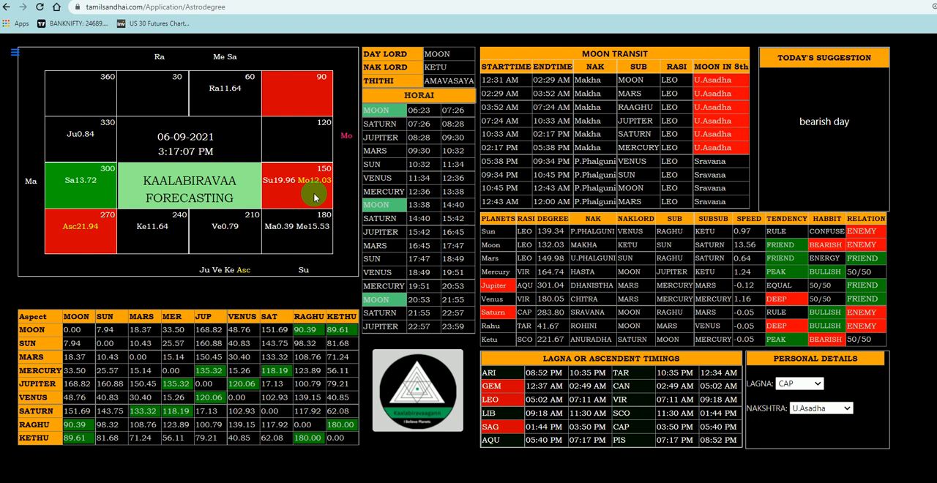
mouse_move(316, 199)
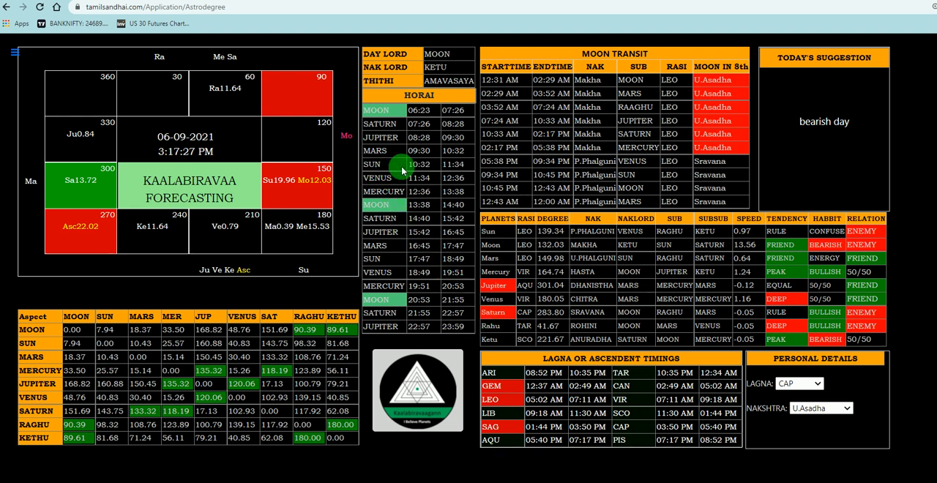
mouse_move(394, 156)
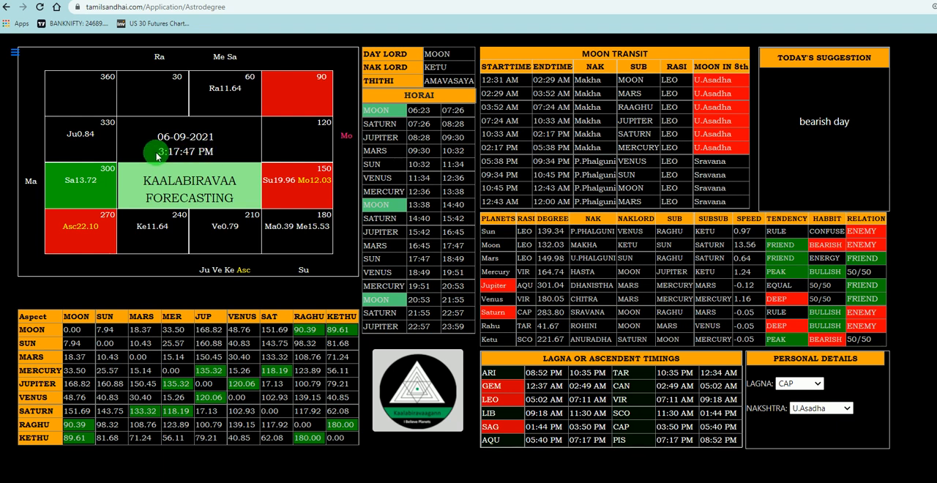
mouse_move(216, 159)
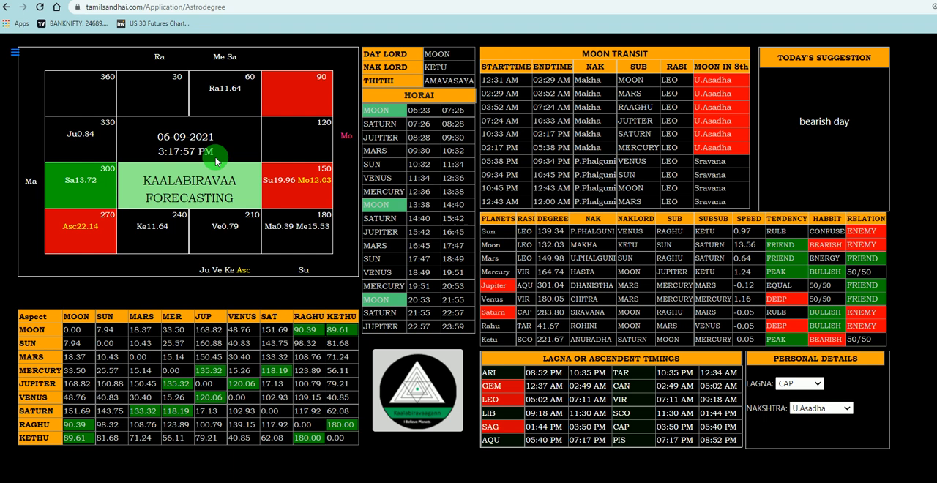
mouse_move(303, 157)
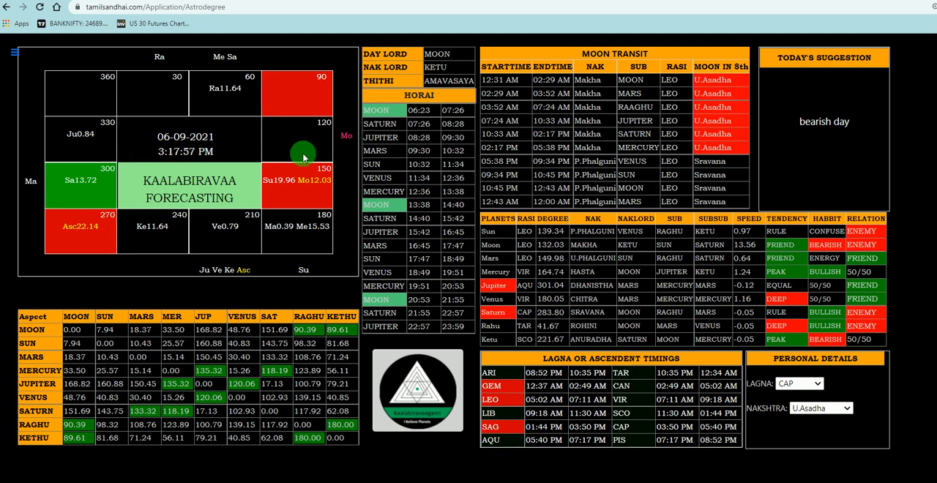